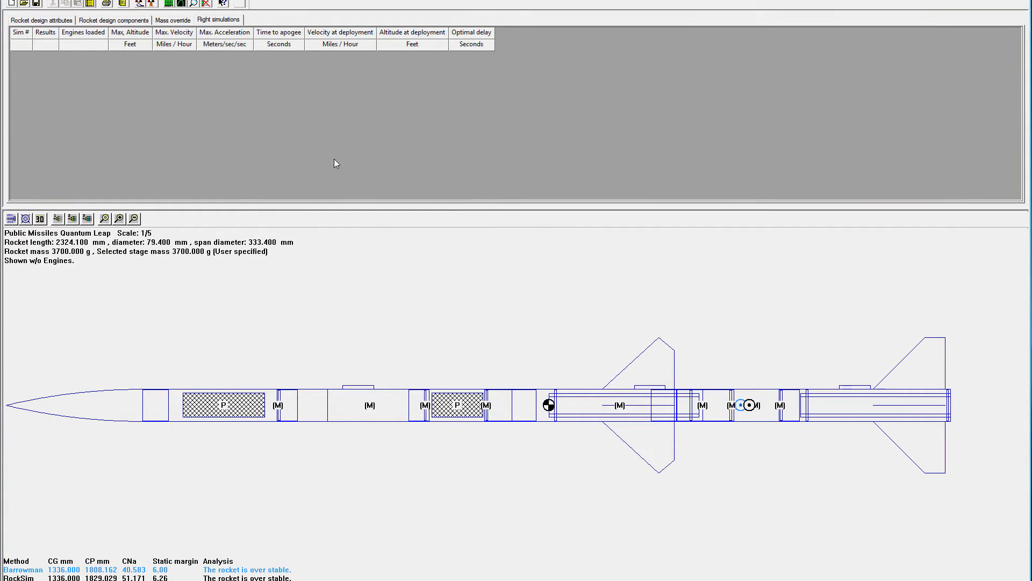
pyautogui.moveTo(330, 153)
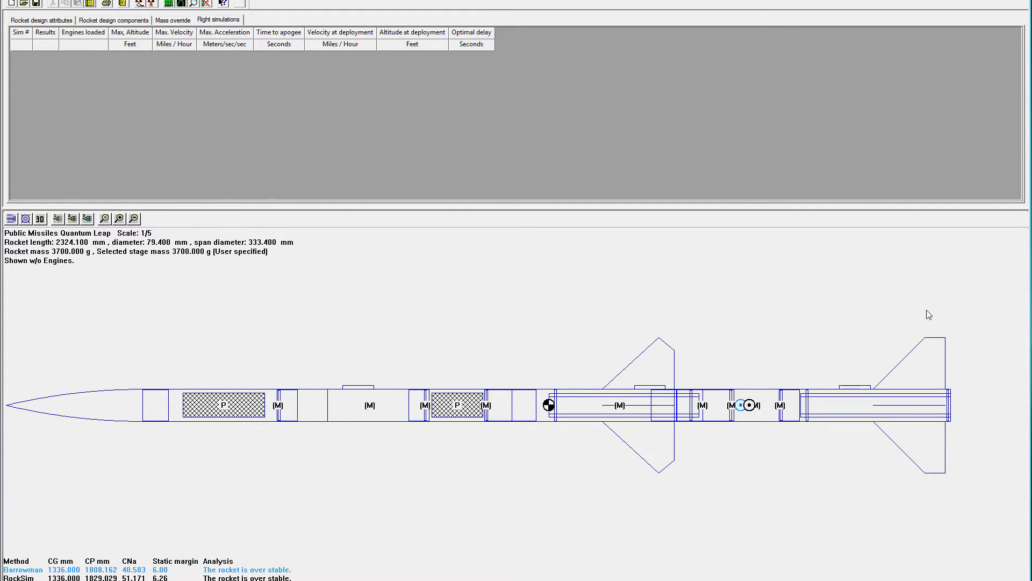
pyautogui.moveTo(763, 539)
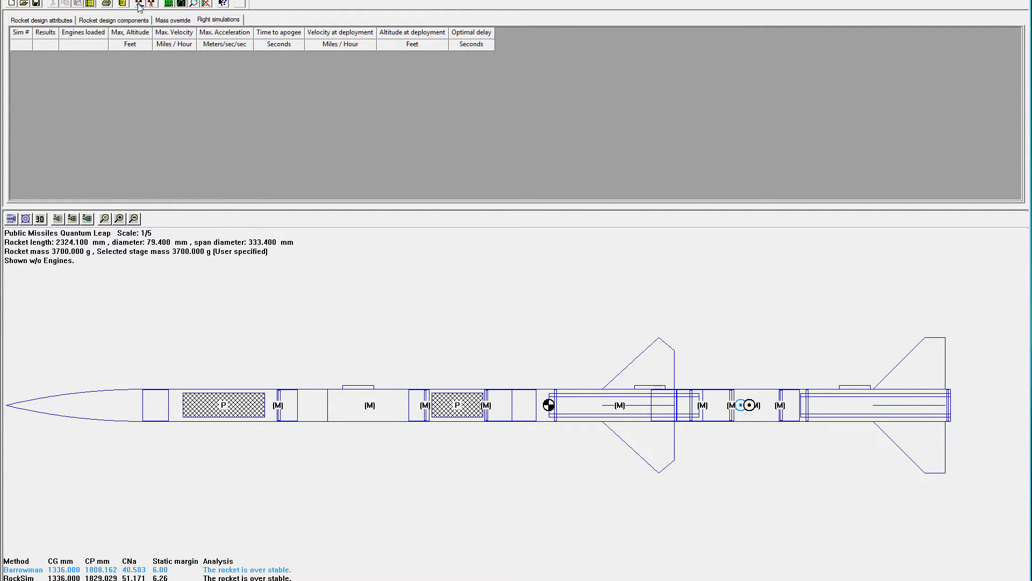
# Step: Start a new simulation and review the 800 ft and apogee parachute events before choosing engines
pyautogui.click(139, 4)
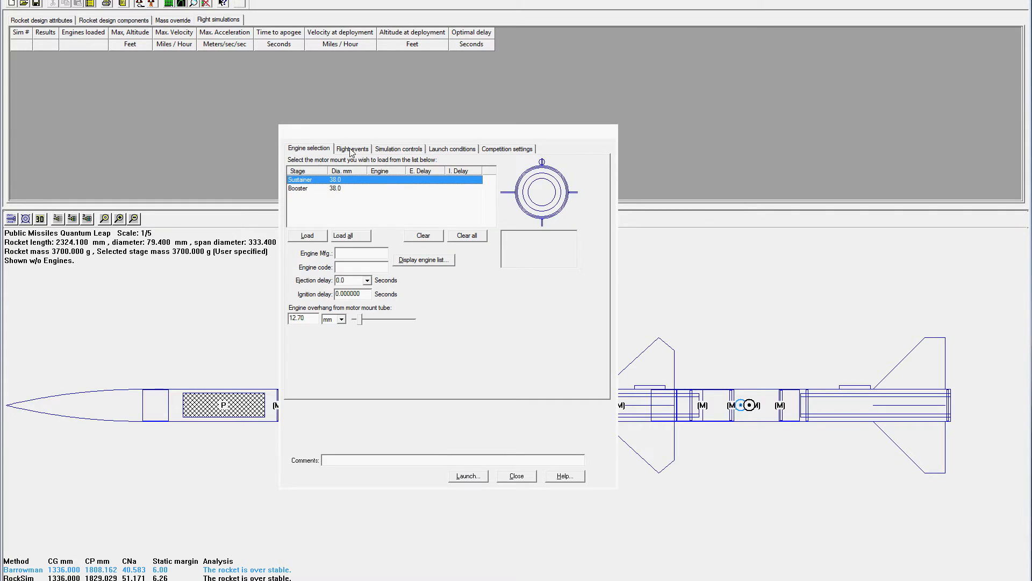
pyautogui.click(353, 149)
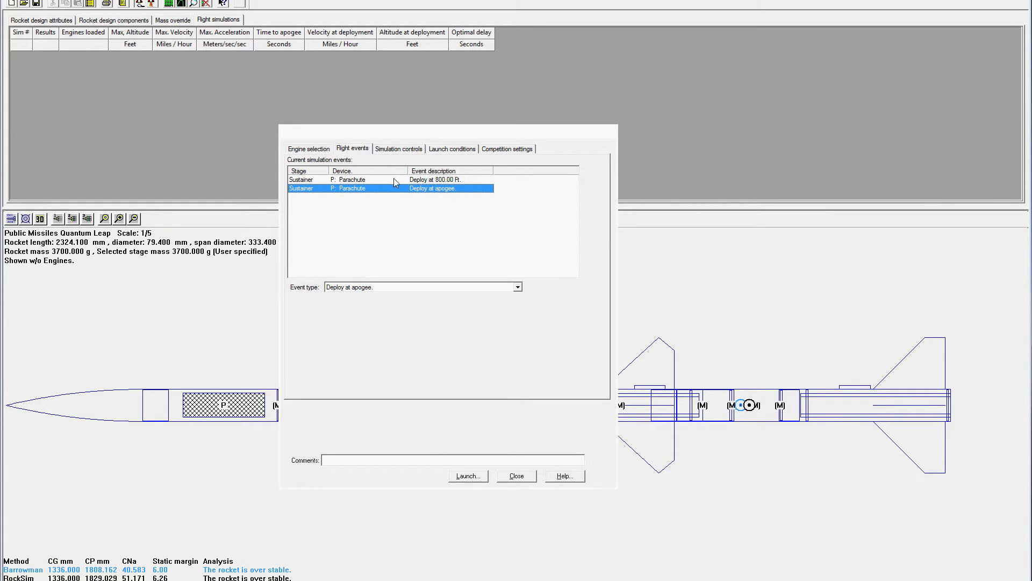
pyautogui.moveTo(387, 211)
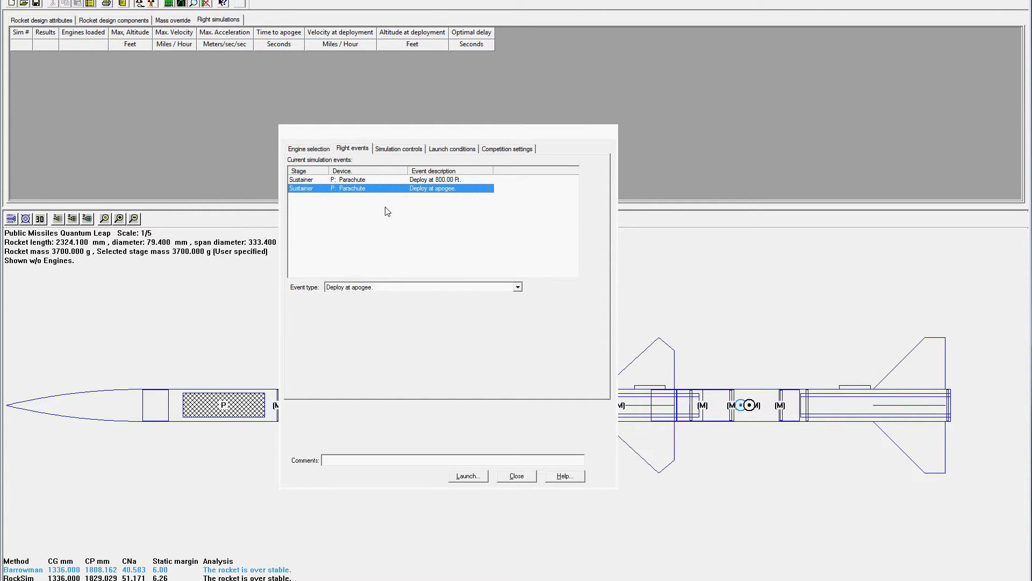
pyautogui.moveTo(458, 195)
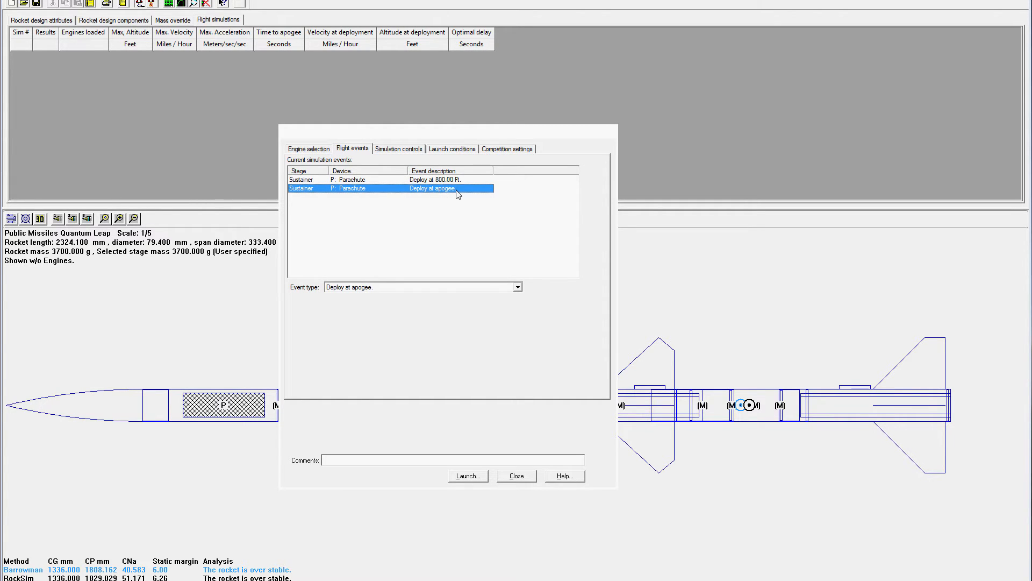
pyautogui.click(308, 149)
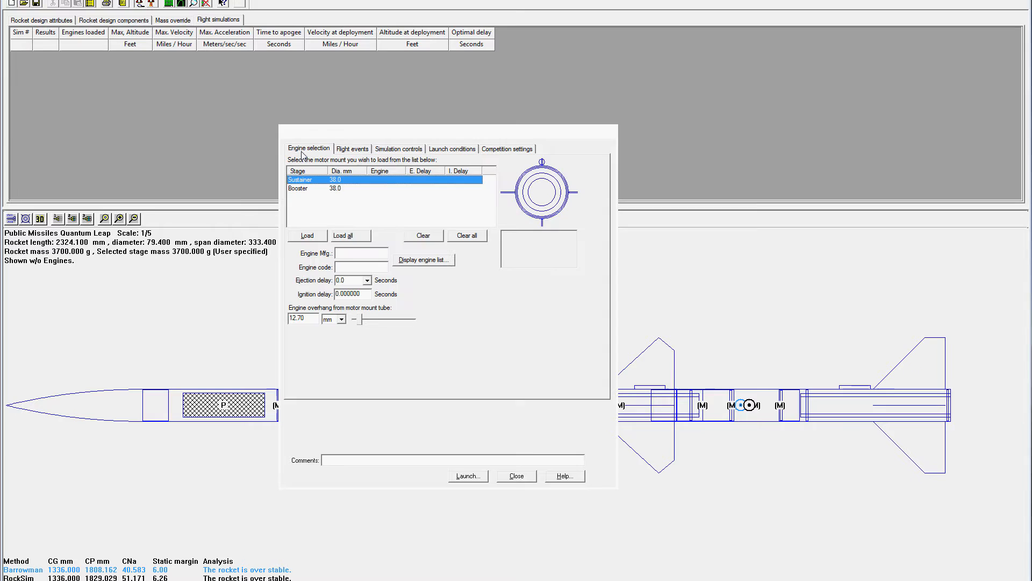
pyautogui.moveTo(406, 267)
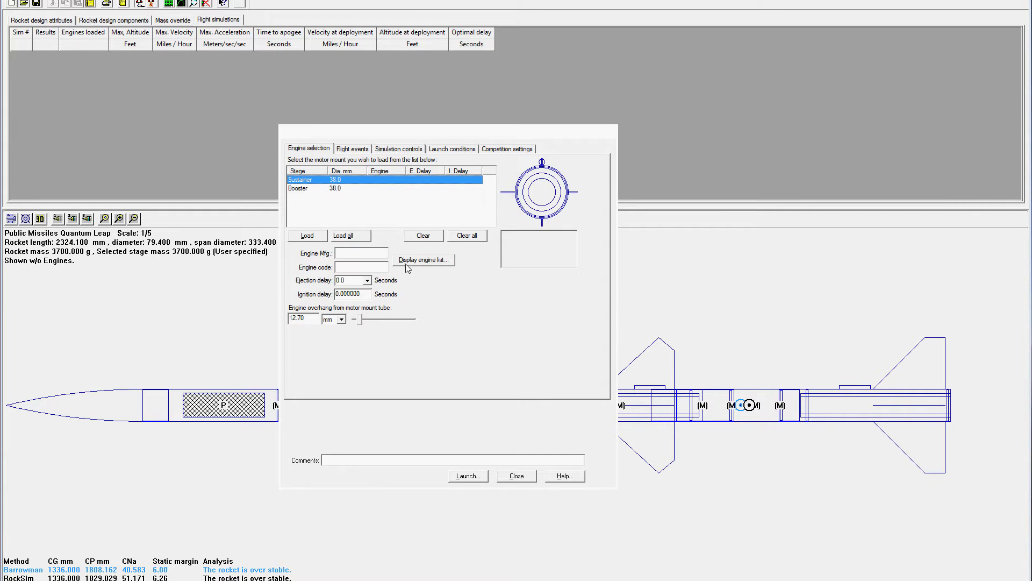
# Step: Load the 411-I175-WH-14A engine from the full list into the sustainer with ejection delay None
pyautogui.click(424, 259)
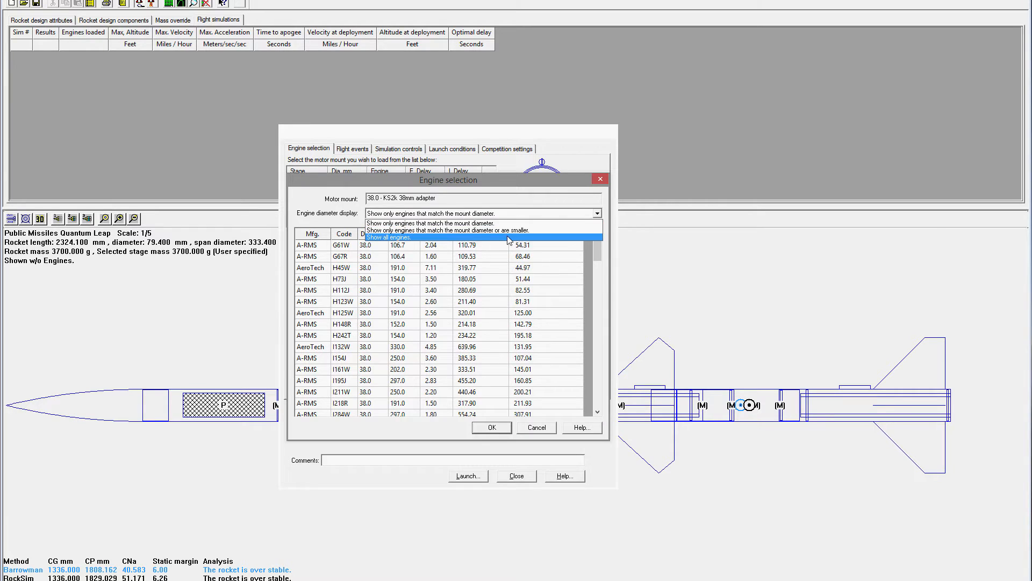
pyautogui.click(388, 236)
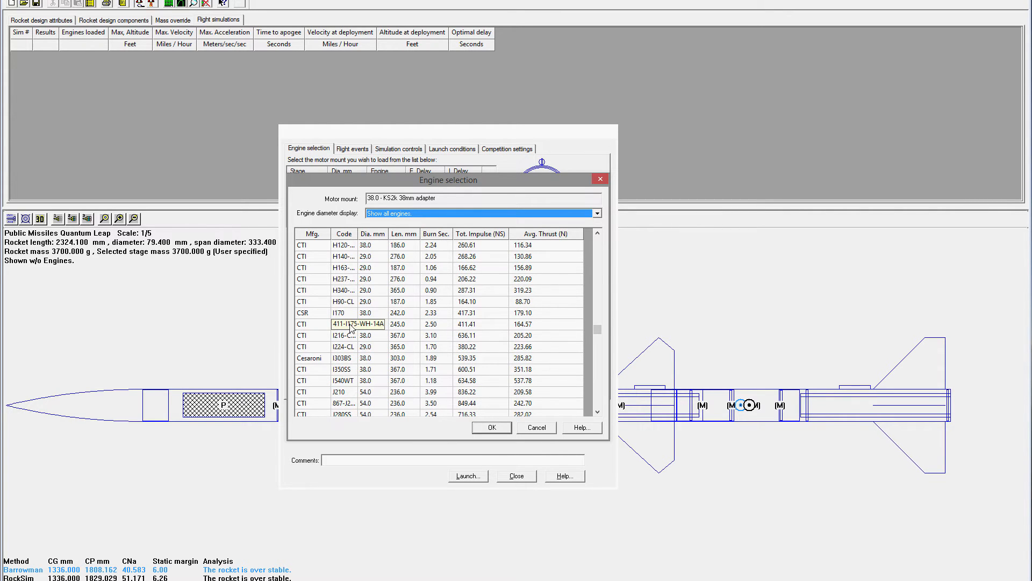
pyautogui.click(491, 427)
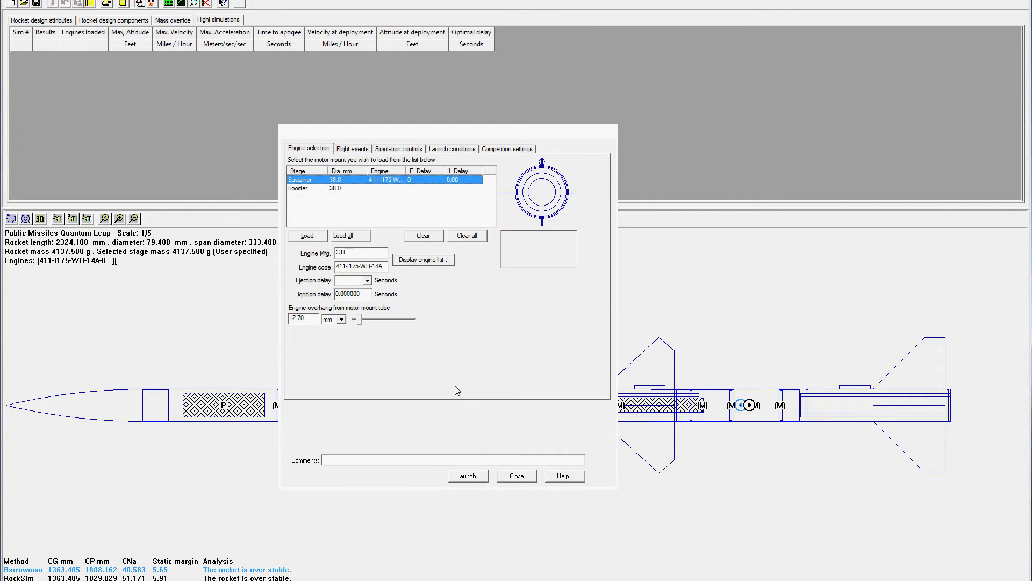
pyautogui.click(370, 280)
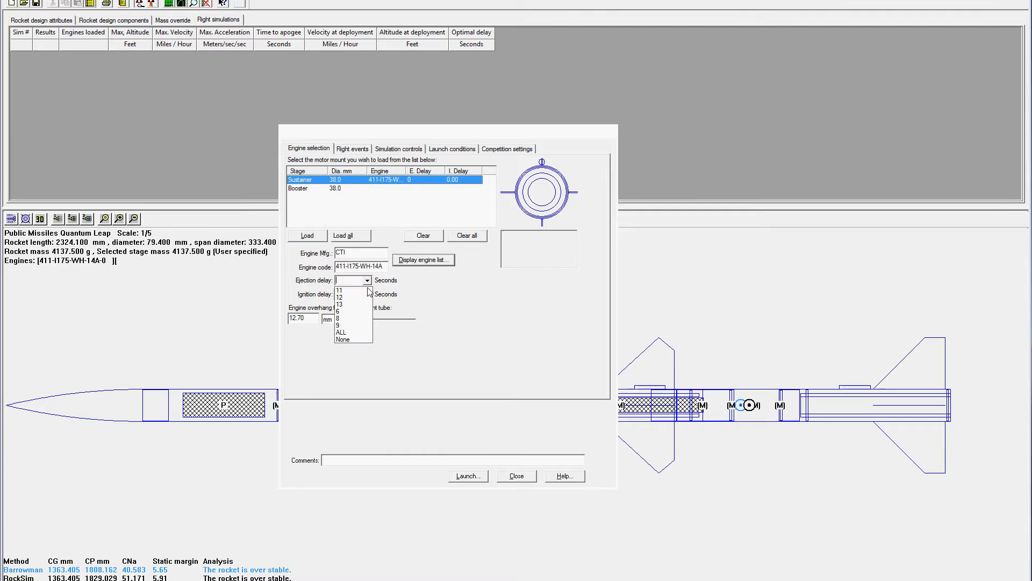
pyautogui.click(341, 340)
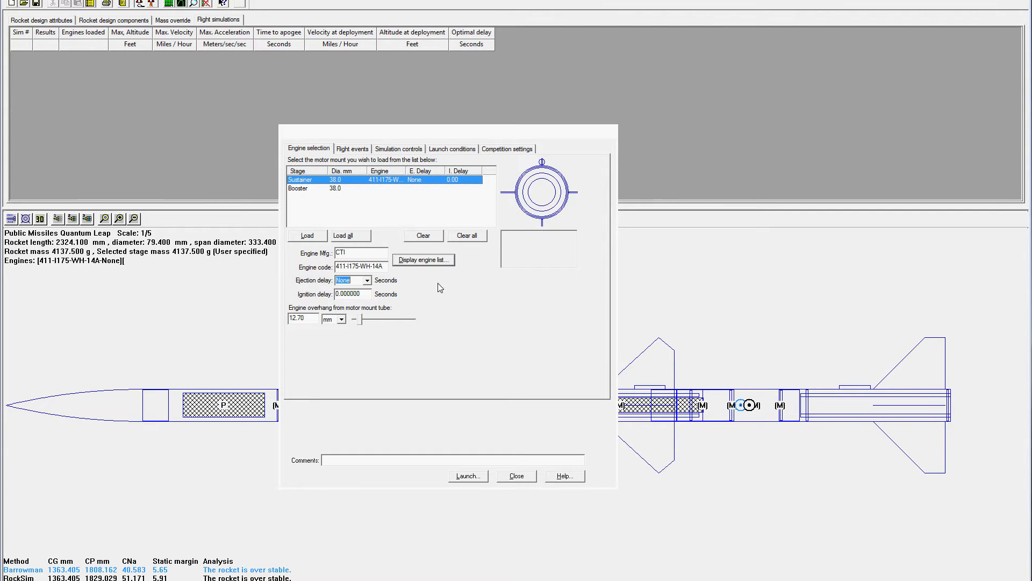
pyautogui.click(316, 188)
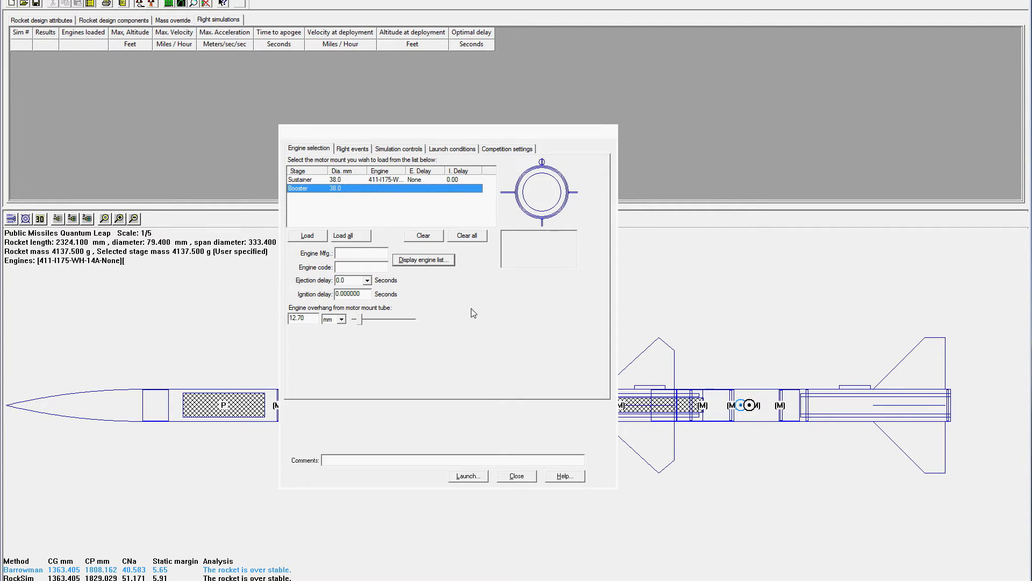
# Step: Browse the booster's engine list down to the CTI J380SS engine
pyautogui.click(422, 259)
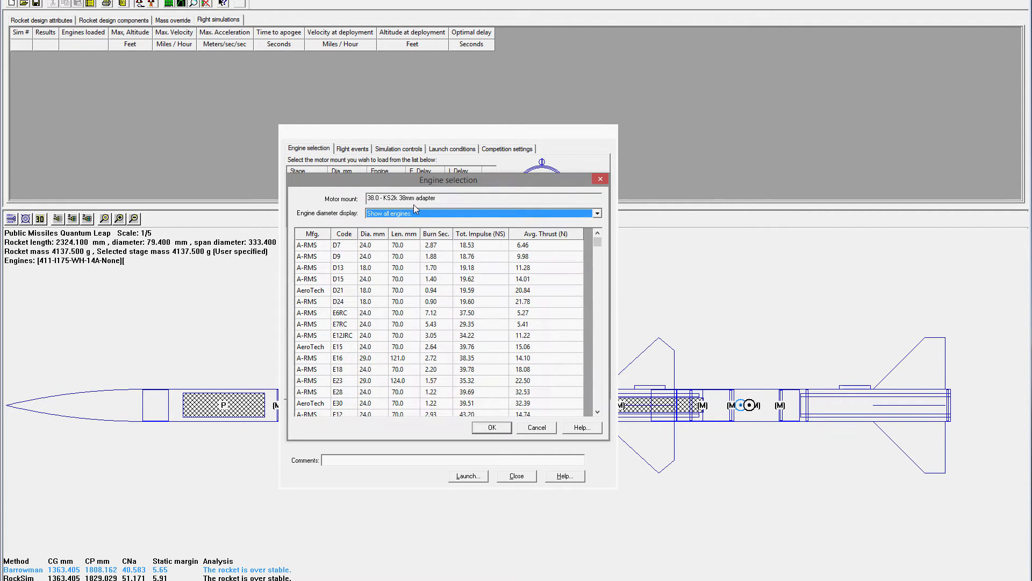
pyautogui.scroll(-3)
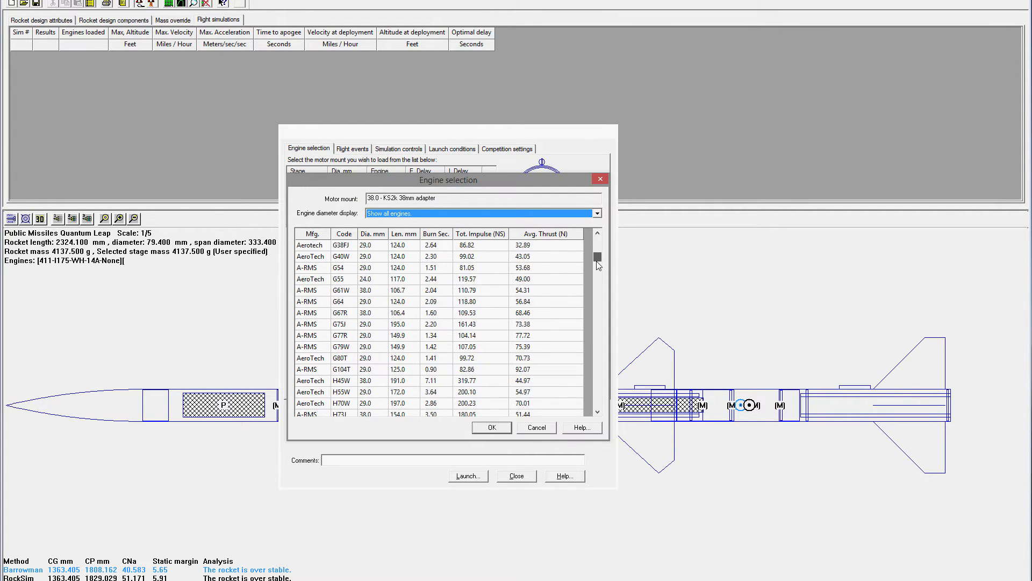
pyautogui.moveTo(596, 256); pyautogui.dragTo(597, 332)
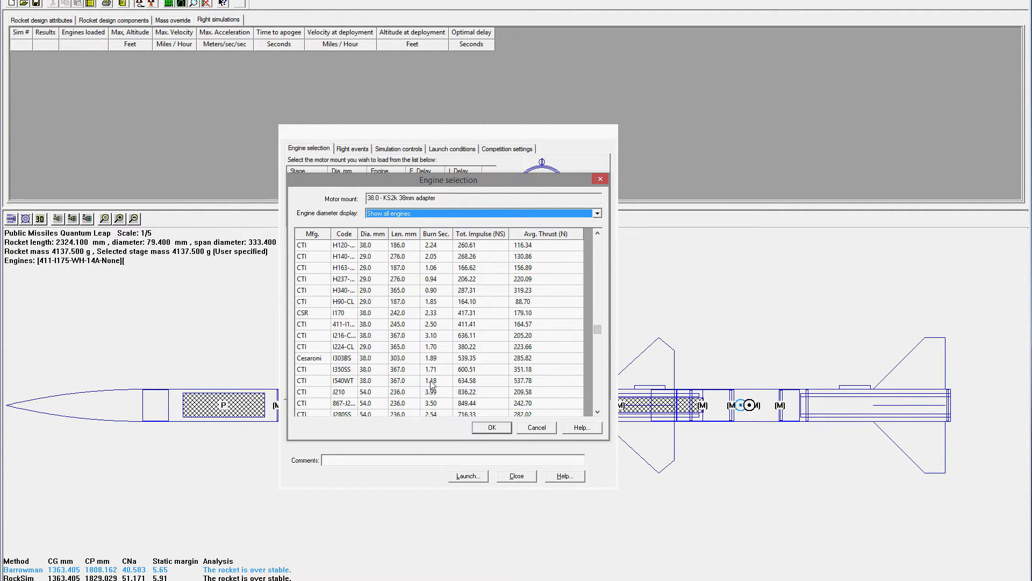
pyautogui.scroll(-3)
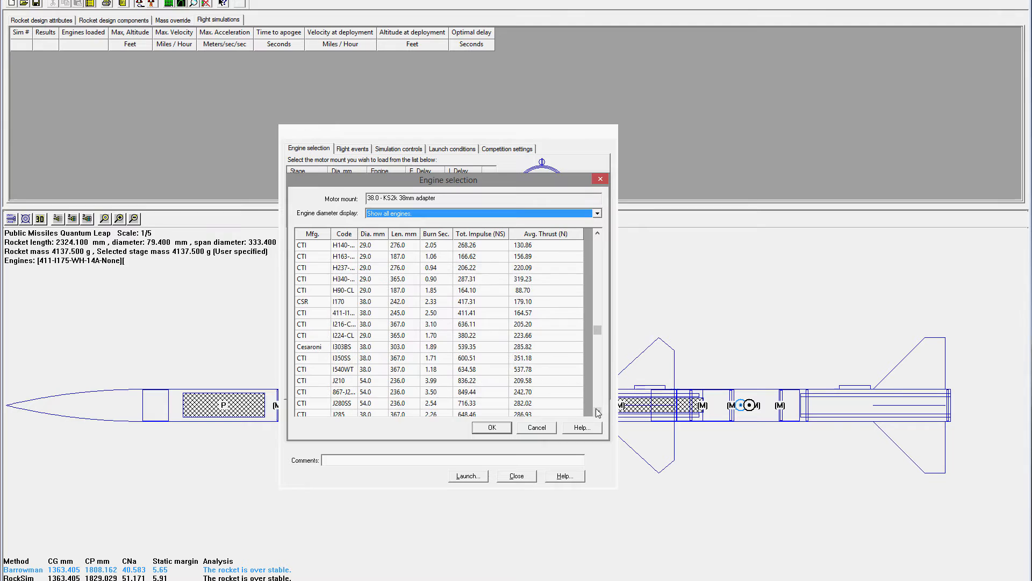
pyautogui.scroll(-3)
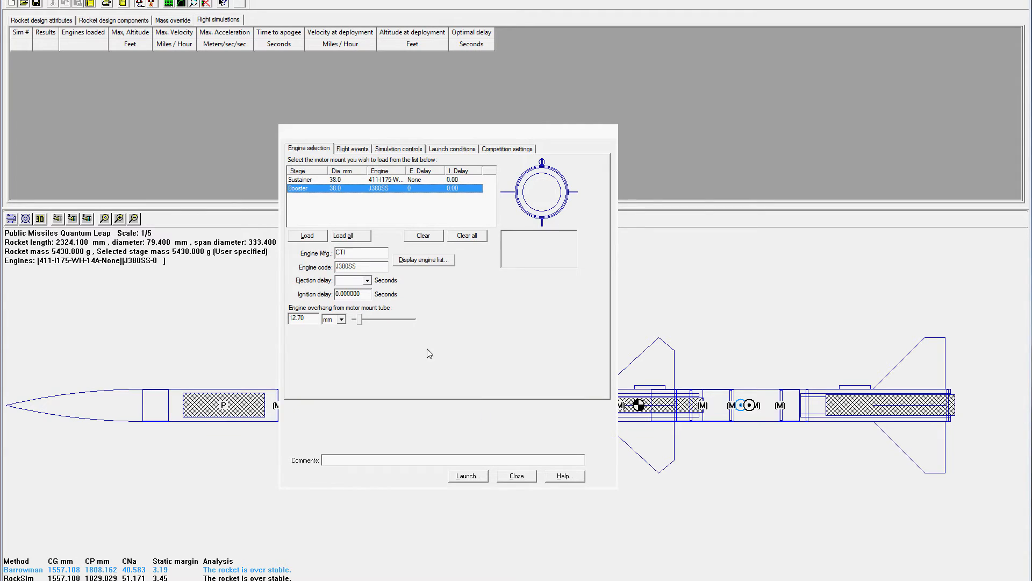
pyautogui.moveTo(456, 336)
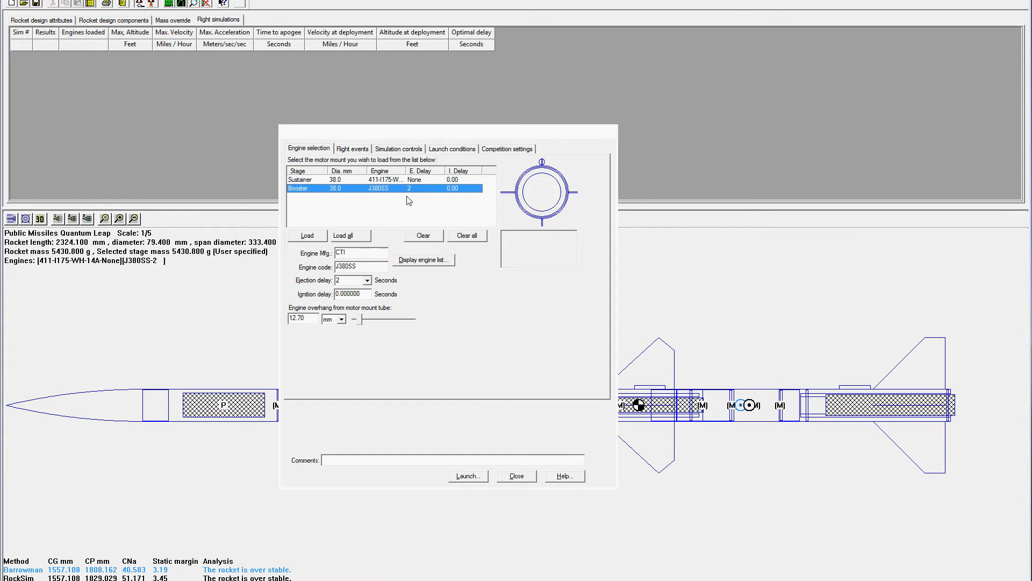
pyautogui.moveTo(420, 212)
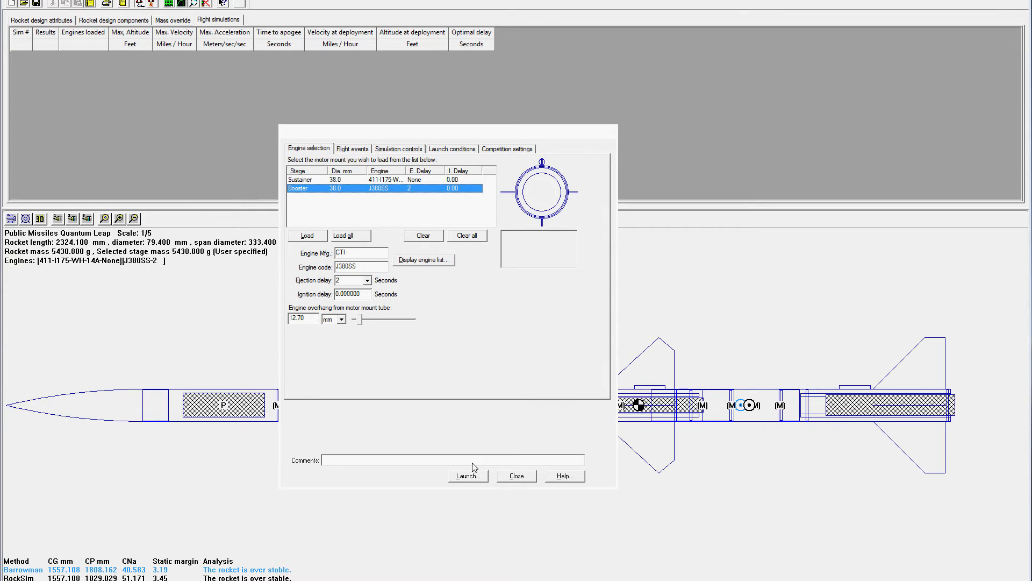
# Step: Launch the simulation, logging 5761.78 ft max altitude and 452.84 mph top speed
pyautogui.click(467, 475)
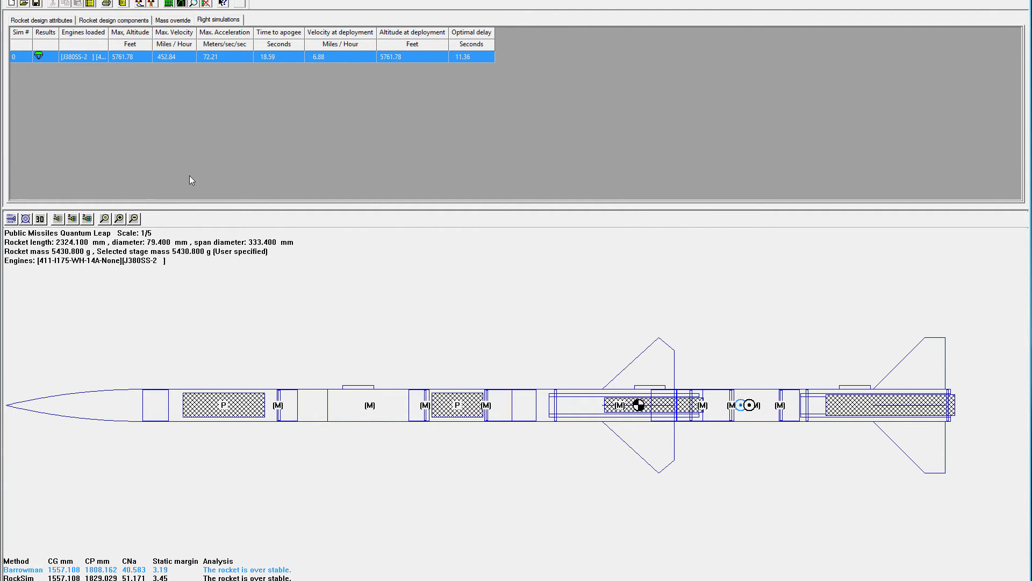
pyautogui.moveTo(112, 72)
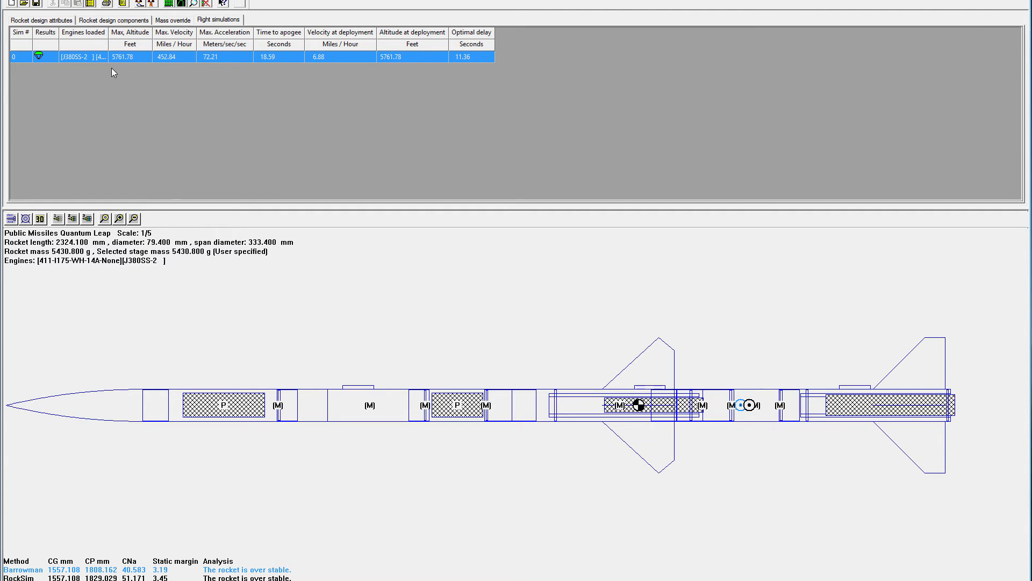
pyautogui.moveTo(135, 71)
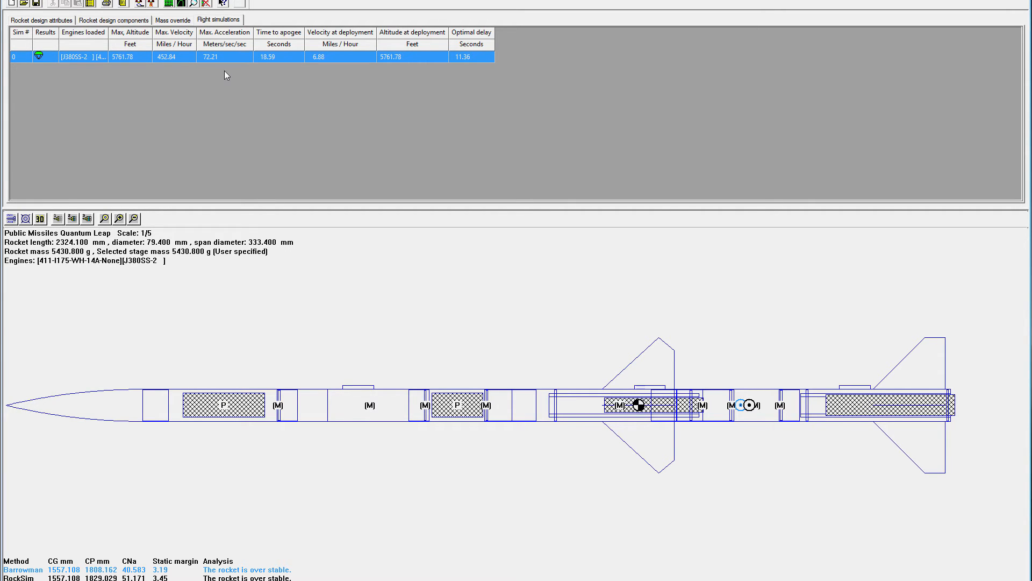
pyautogui.moveTo(283, 77)
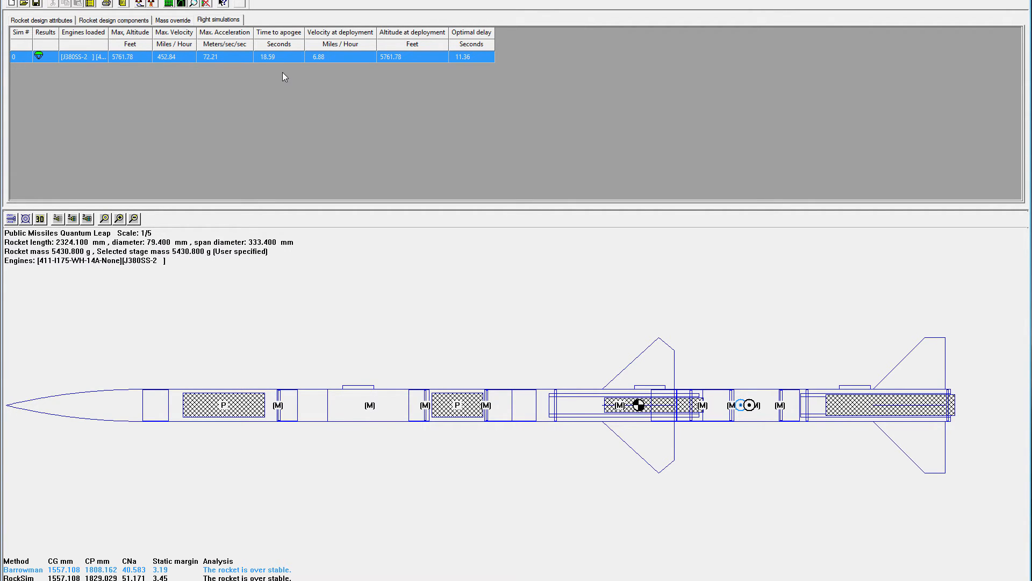
pyautogui.moveTo(379, 84)
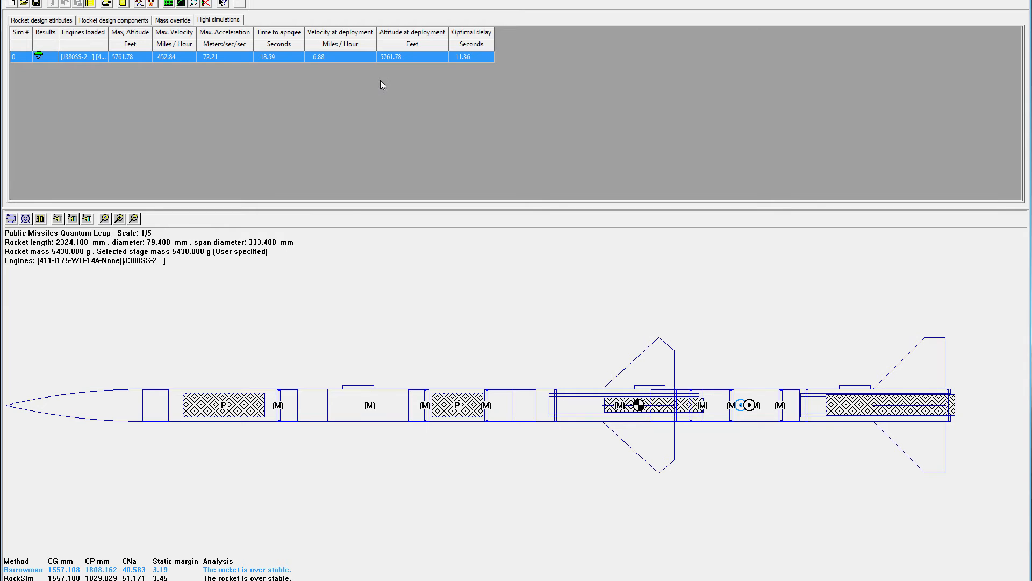
pyautogui.moveTo(494, 83)
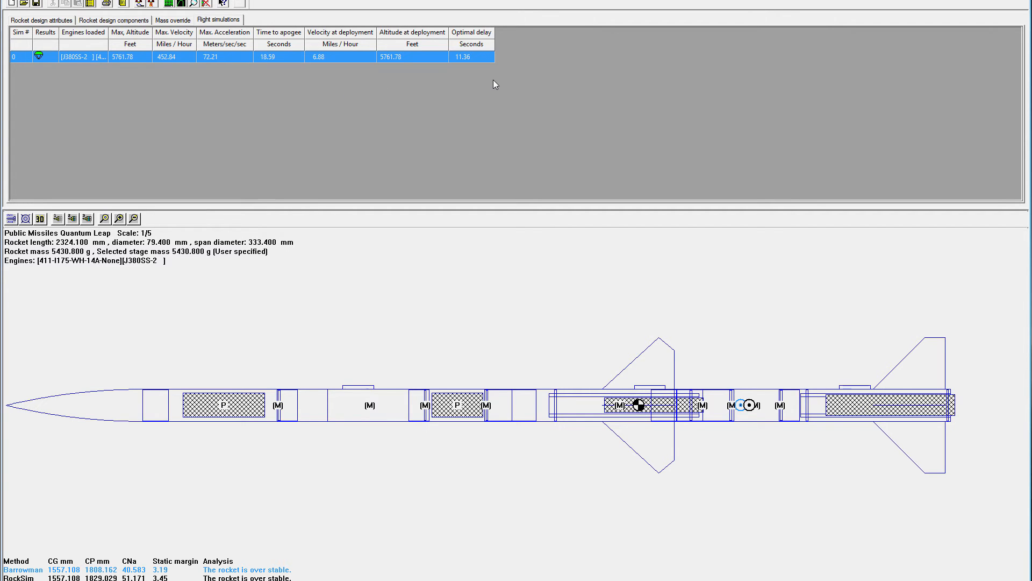
pyautogui.moveTo(507, 139)
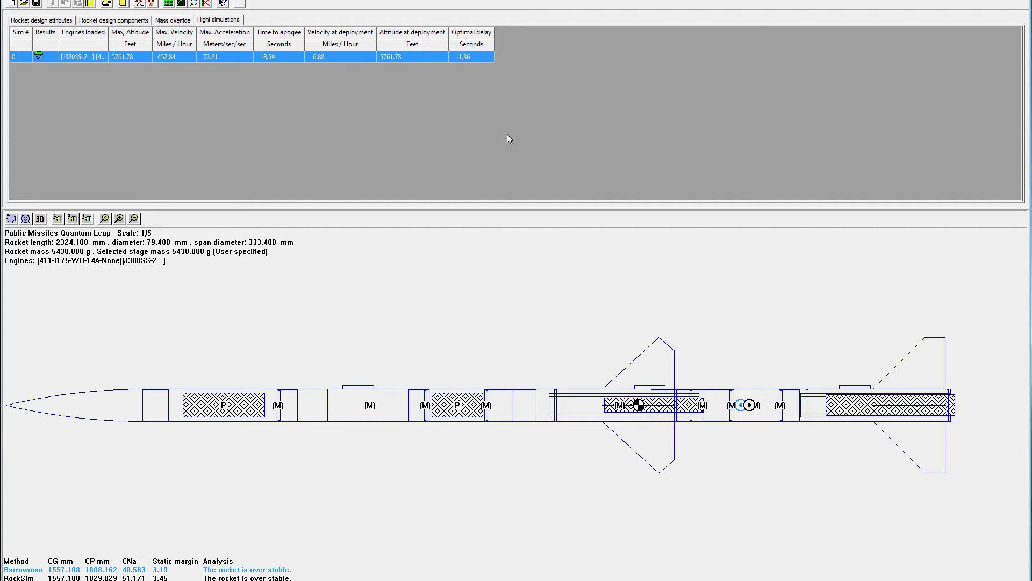
pyautogui.moveTo(133, 84)
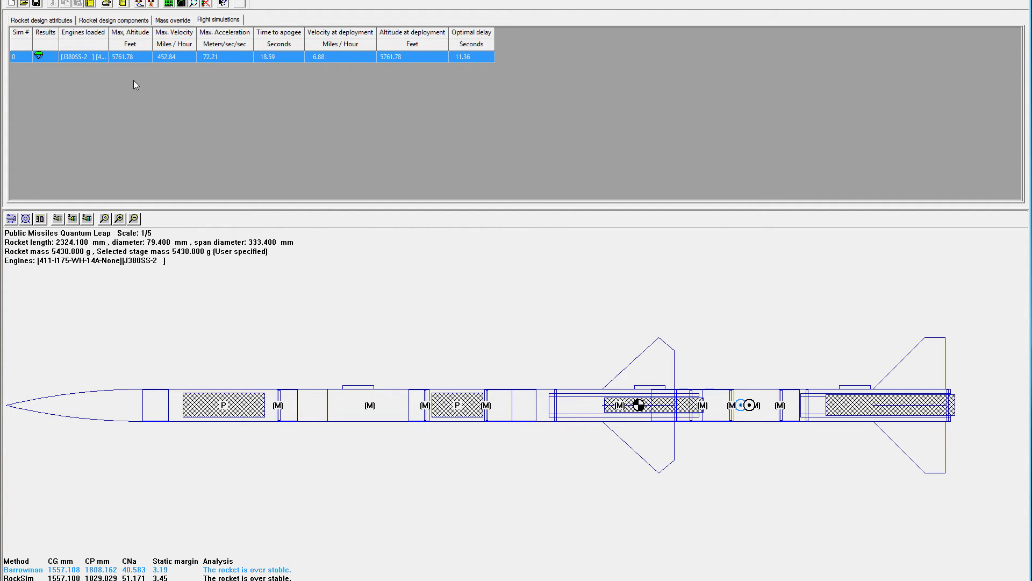
pyautogui.moveTo(167, 81)
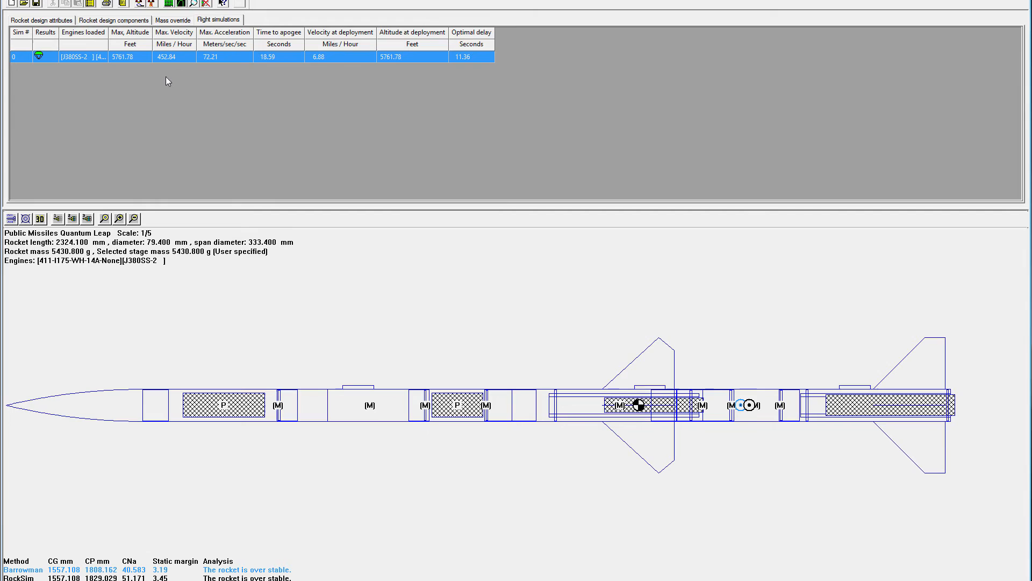
pyautogui.moveTo(112, 78)
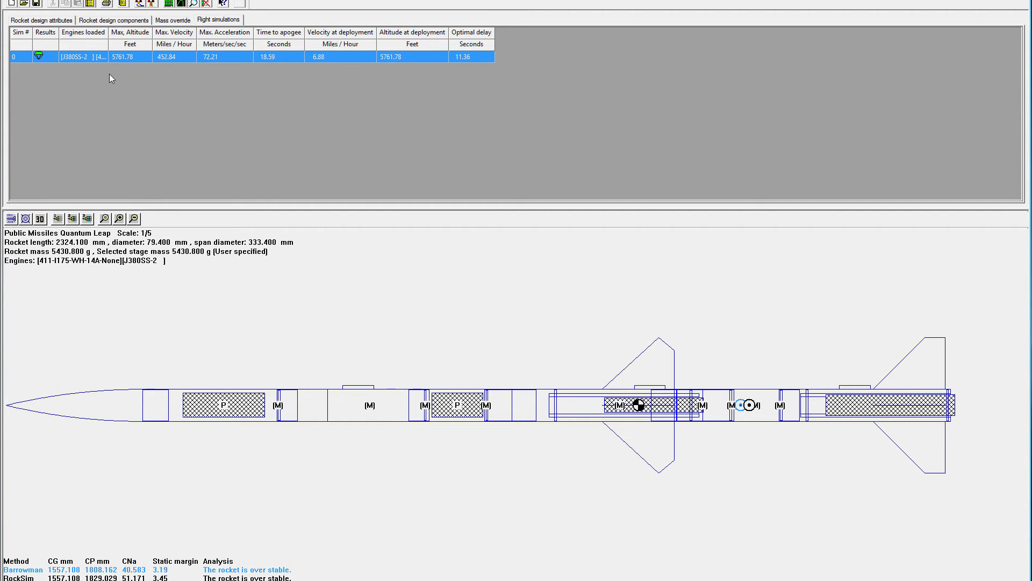
pyautogui.moveTo(119, 72)
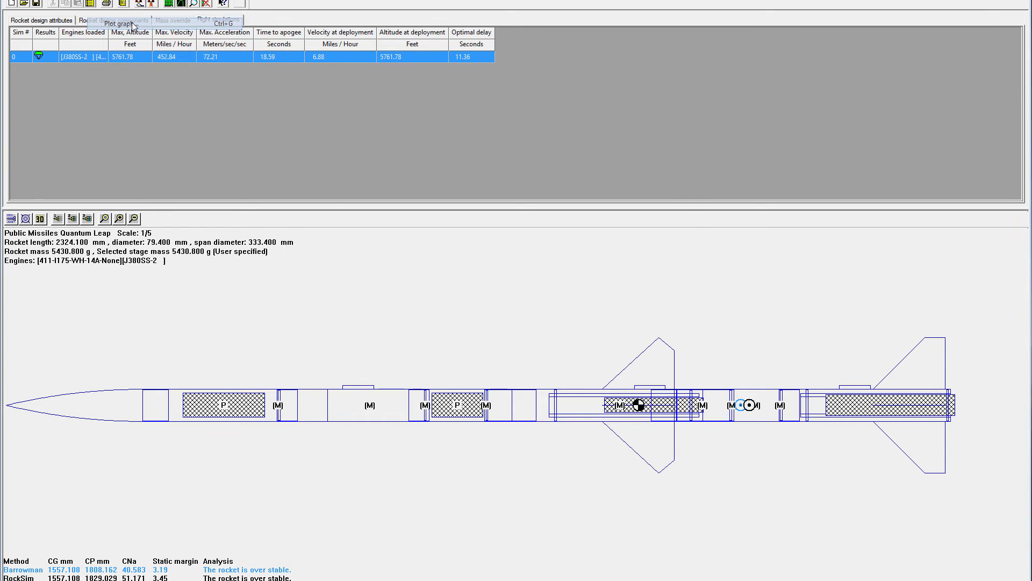
# Step: Plot the flight graph of altitude, velocity and acceleration with burnout, apogee and deployment marks
pyautogui.click(118, 23)
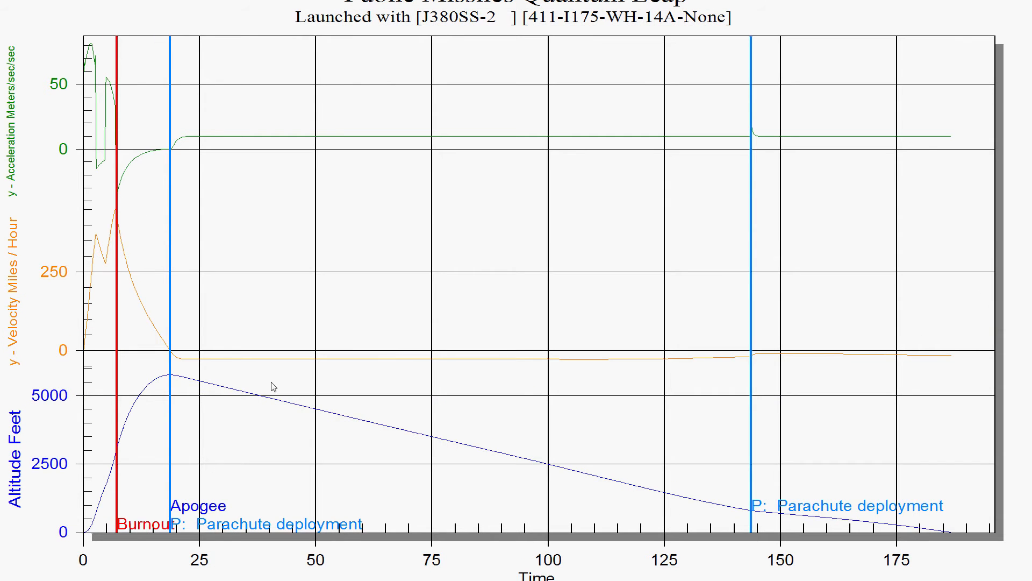
pyautogui.moveTo(86, 532)
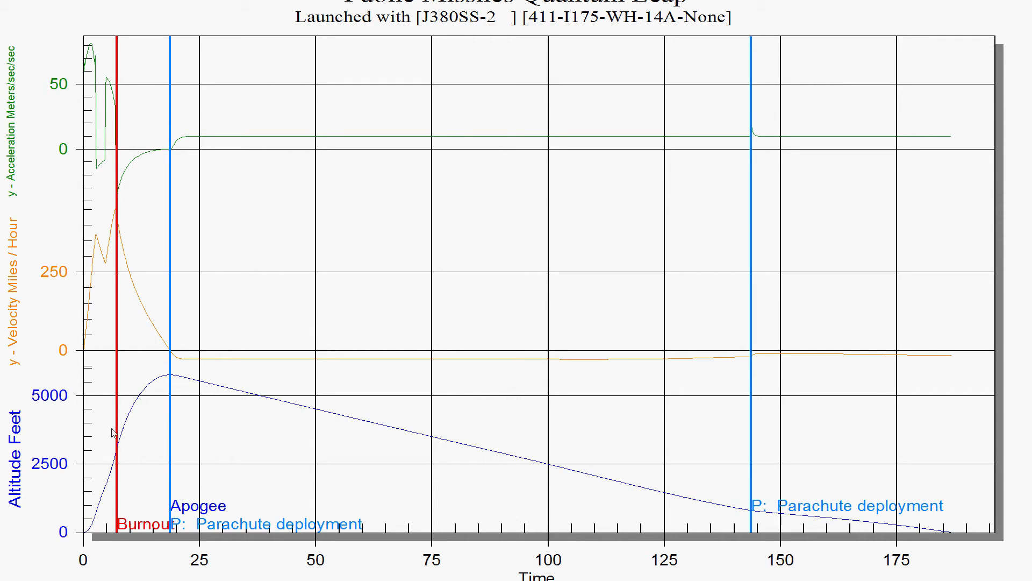
pyautogui.moveTo(100, 226)
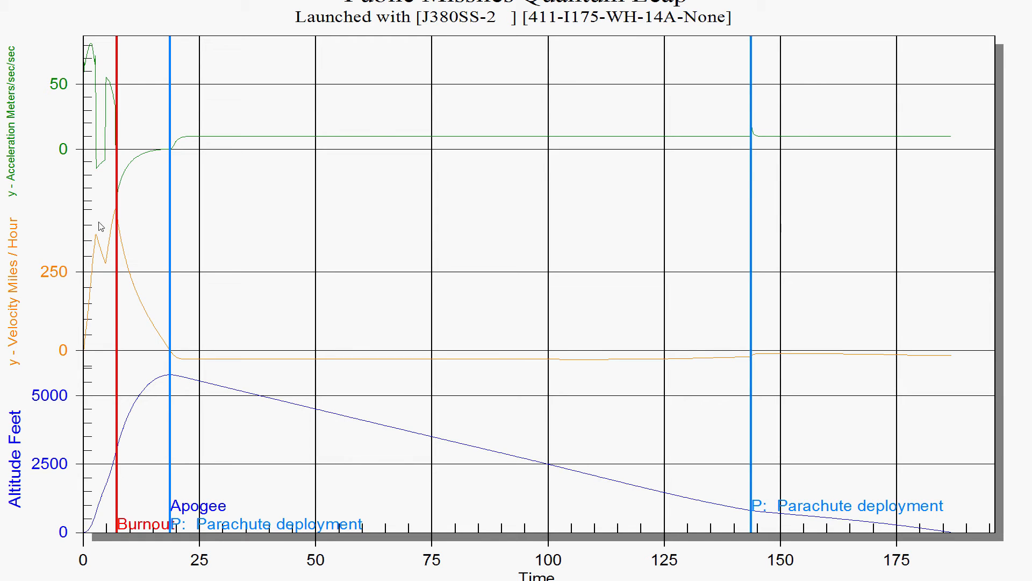
pyautogui.moveTo(129, 212)
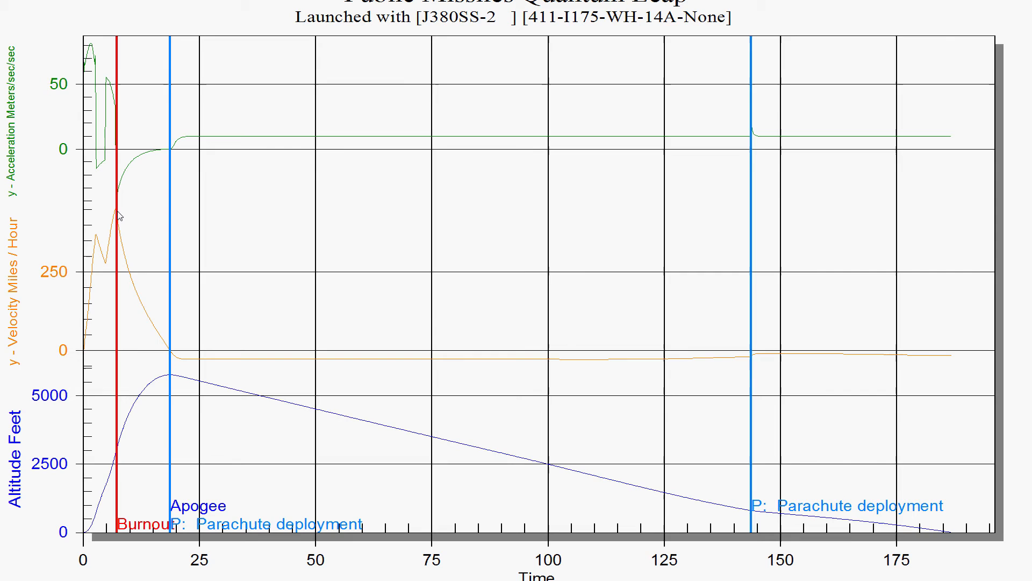
pyautogui.moveTo(407, 450)
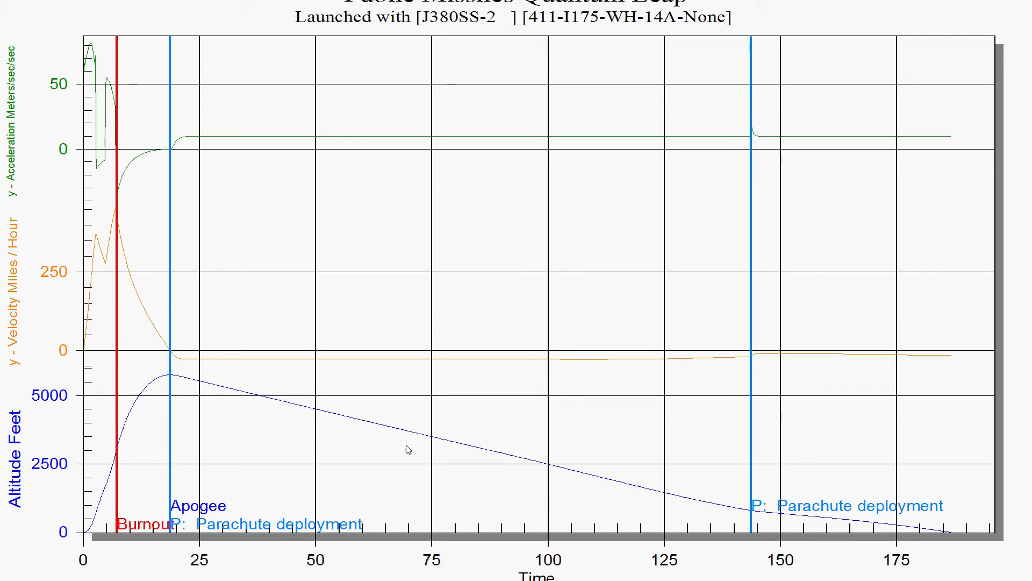
pyautogui.moveTo(682, 515)
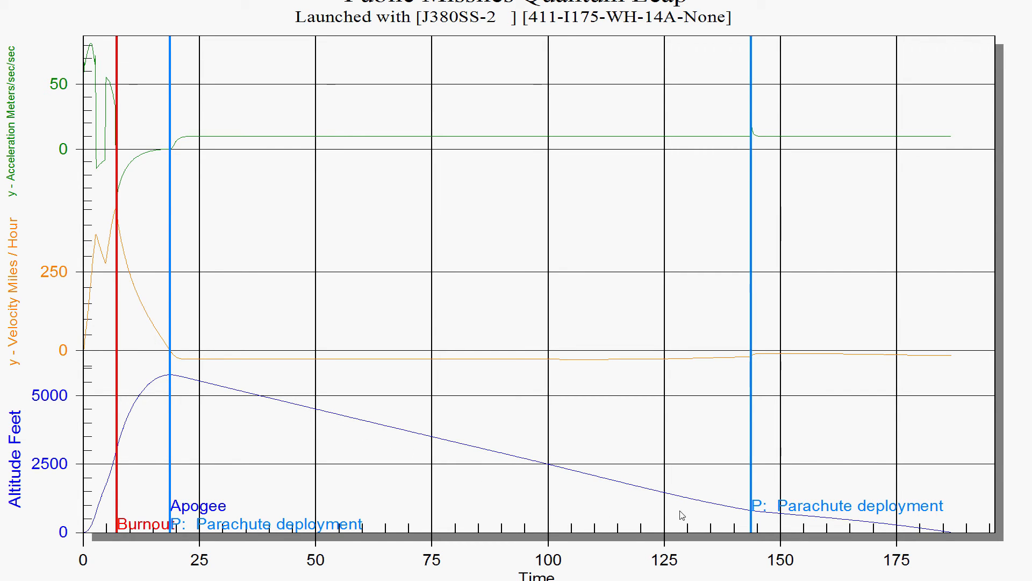
pyautogui.moveTo(984, 108)
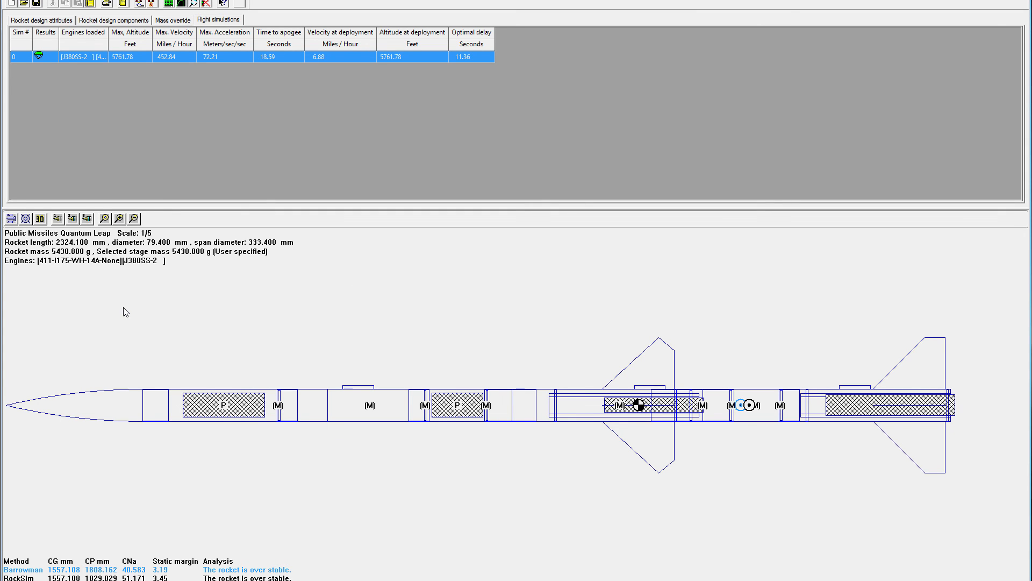
pyautogui.moveTo(104, 344)
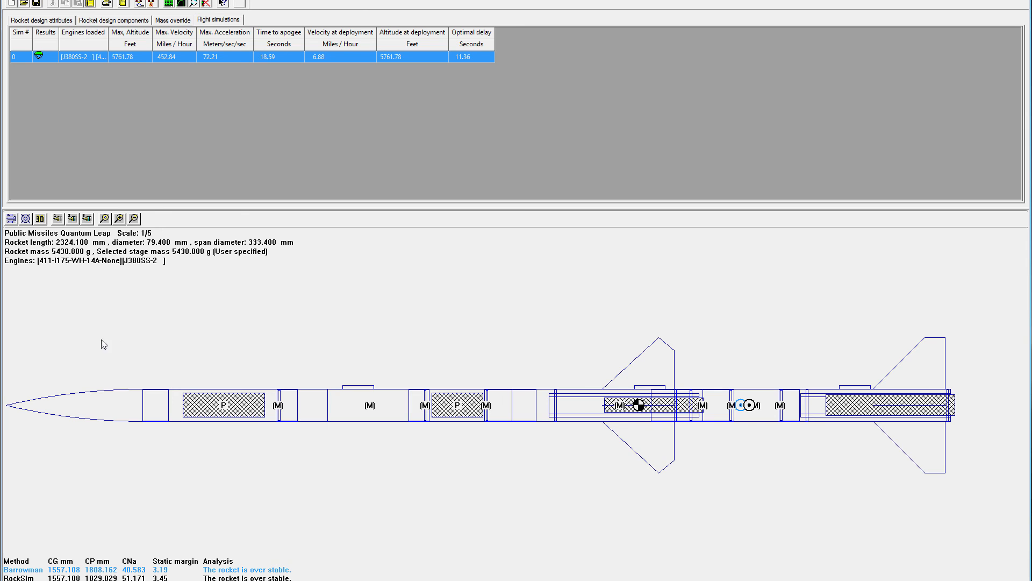